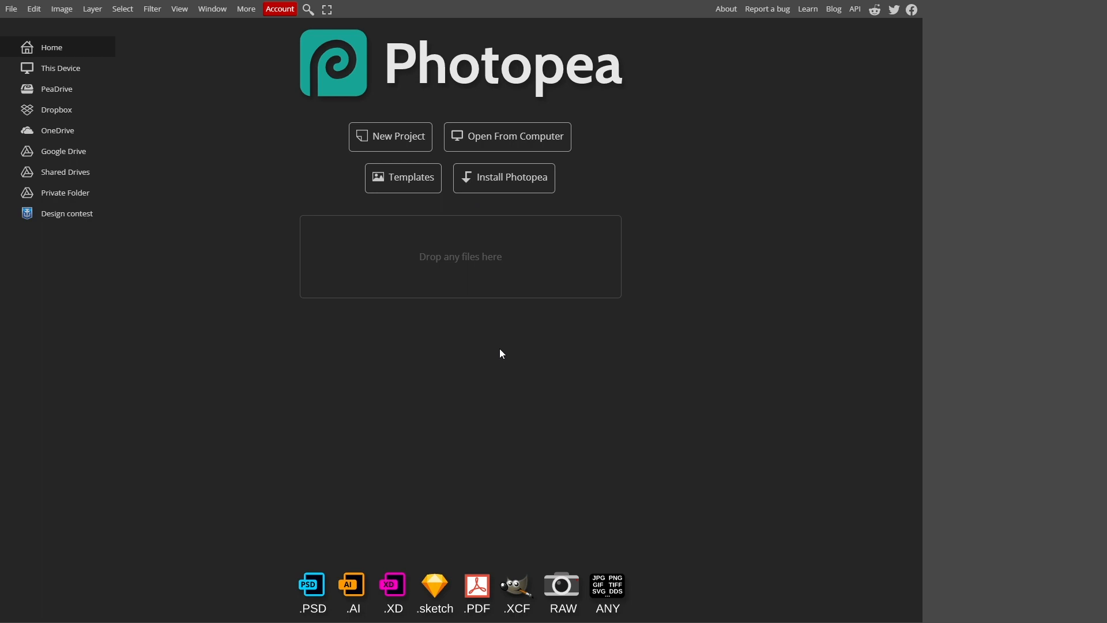
{"action": "mouse_move", "coordinate": [649, 216]}
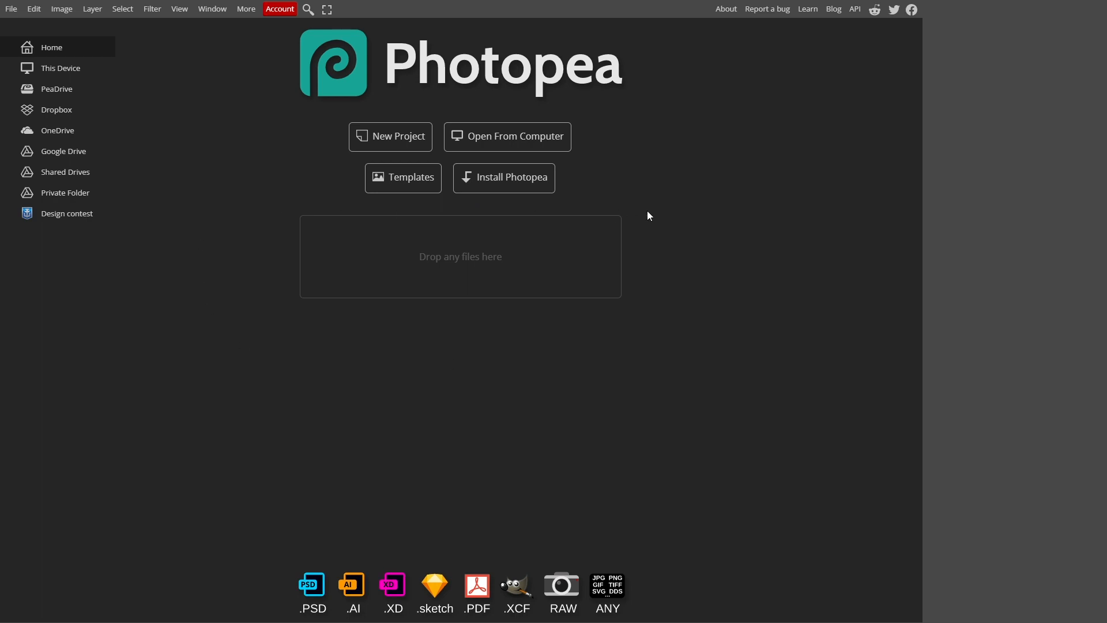
{"action": "mouse_move", "coordinate": [278, 206]}
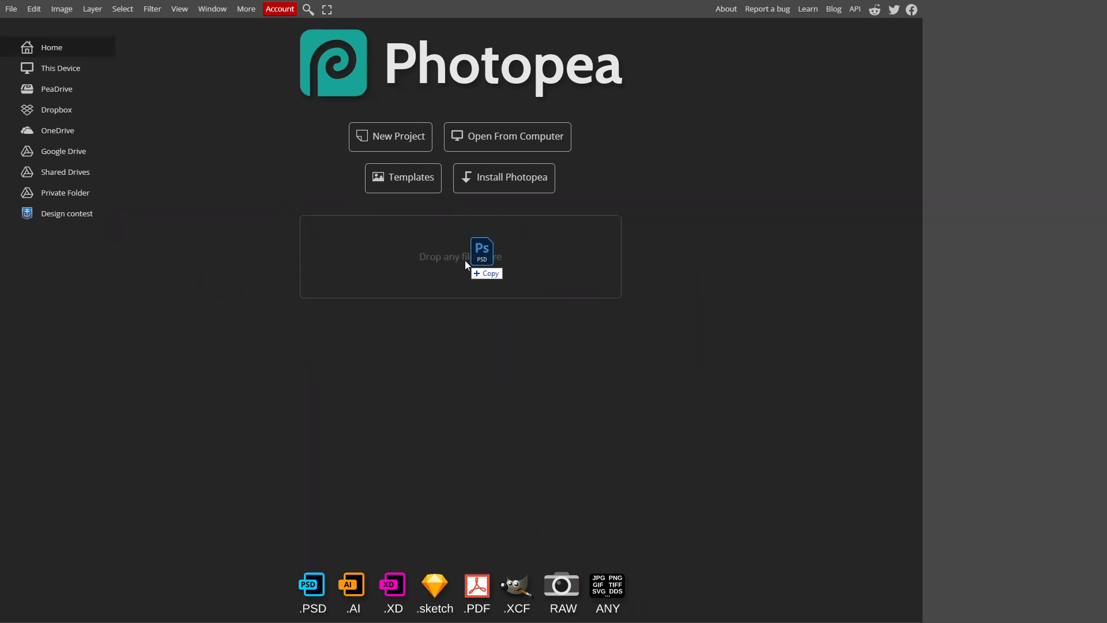
Load the dropped 183.psd storefront mockup and expand its ADJUSTMENTS layer group
{"action": "left_click", "coordinate": [460, 256]}
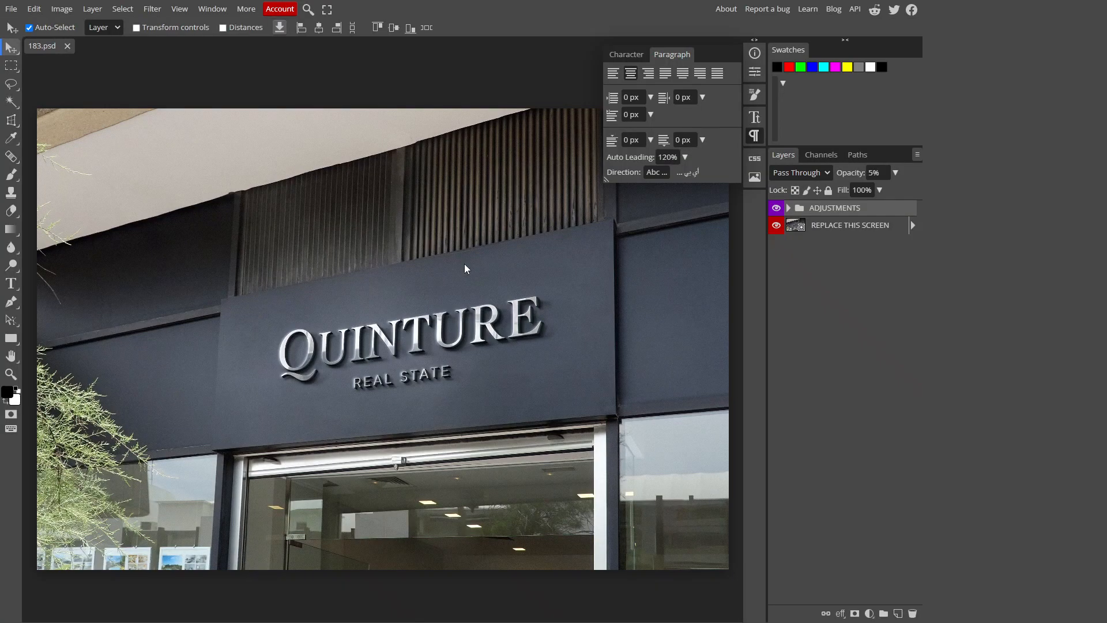
{"action": "mouse_move", "coordinate": [273, 409]}
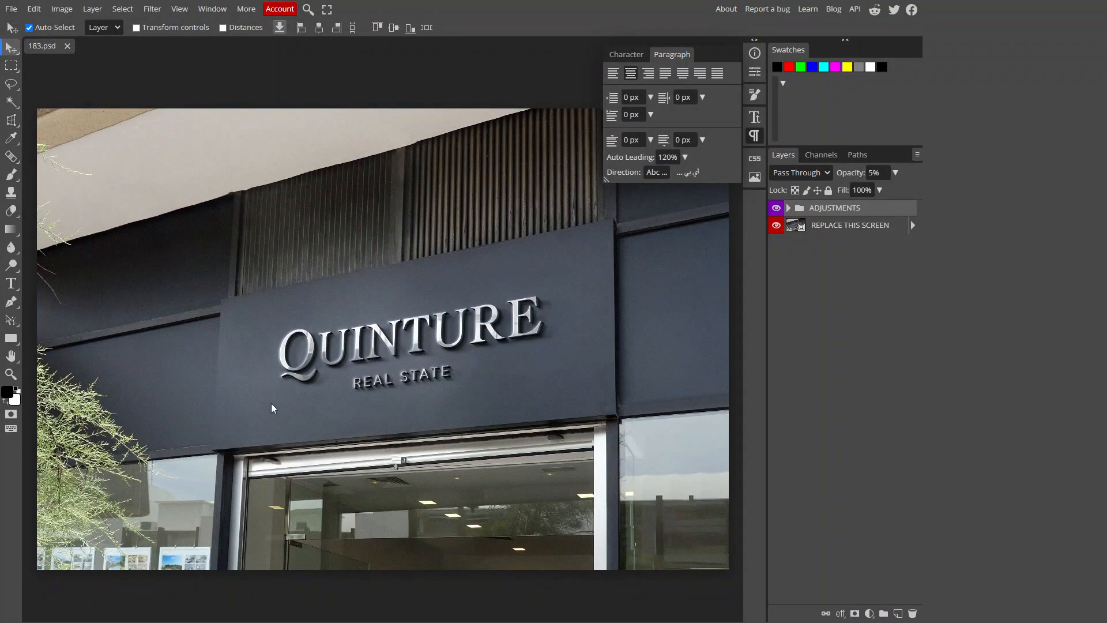
{"action": "mouse_move", "coordinate": [272, 403]}
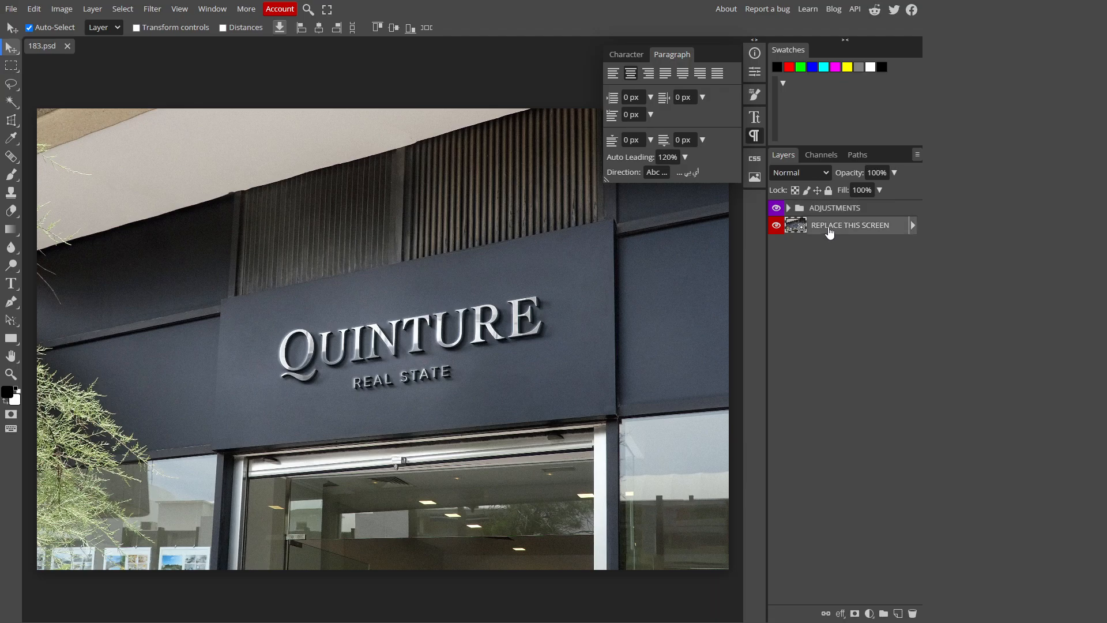
{"action": "mouse_move", "coordinate": [832, 220]}
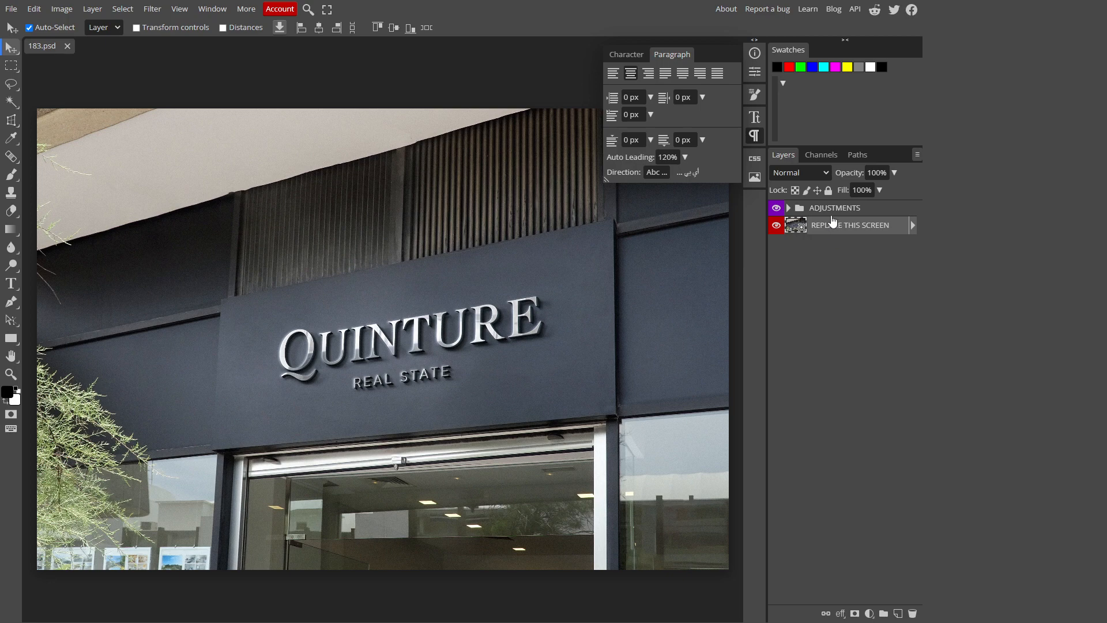
{"action": "left_click", "coordinate": [787, 207]}
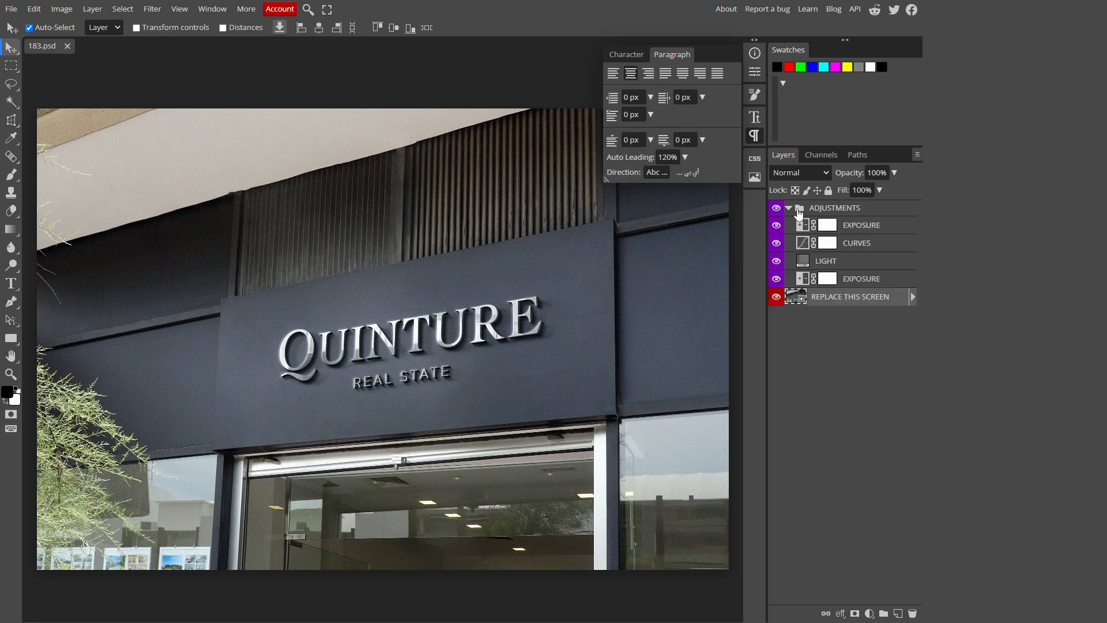
{"action": "left_click", "coordinate": [788, 208]}
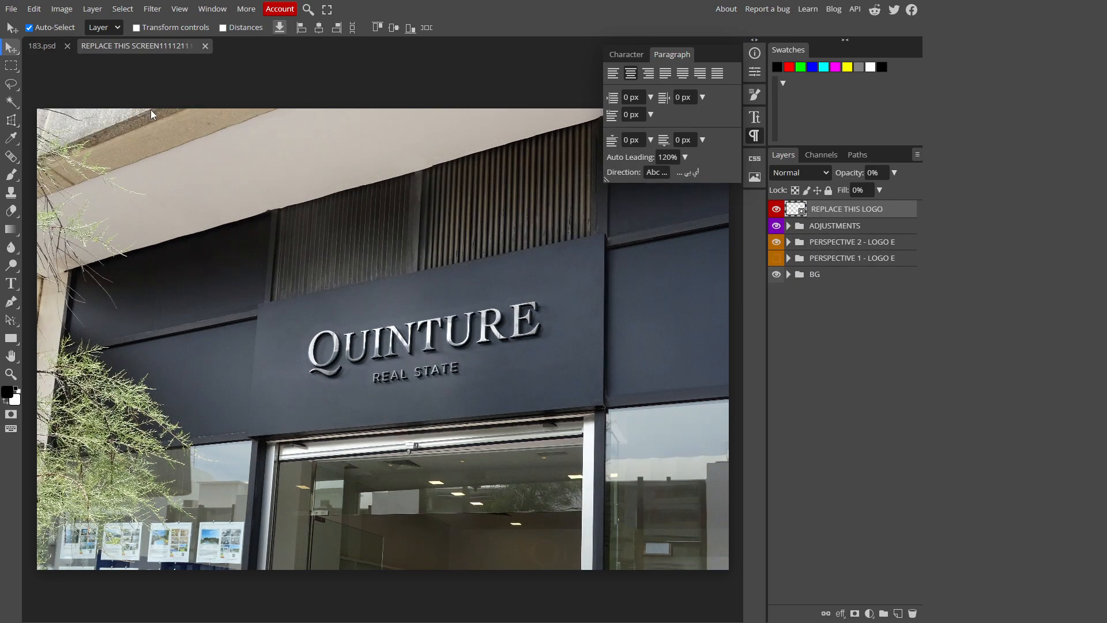
{"action": "mouse_move", "coordinate": [672, 142]}
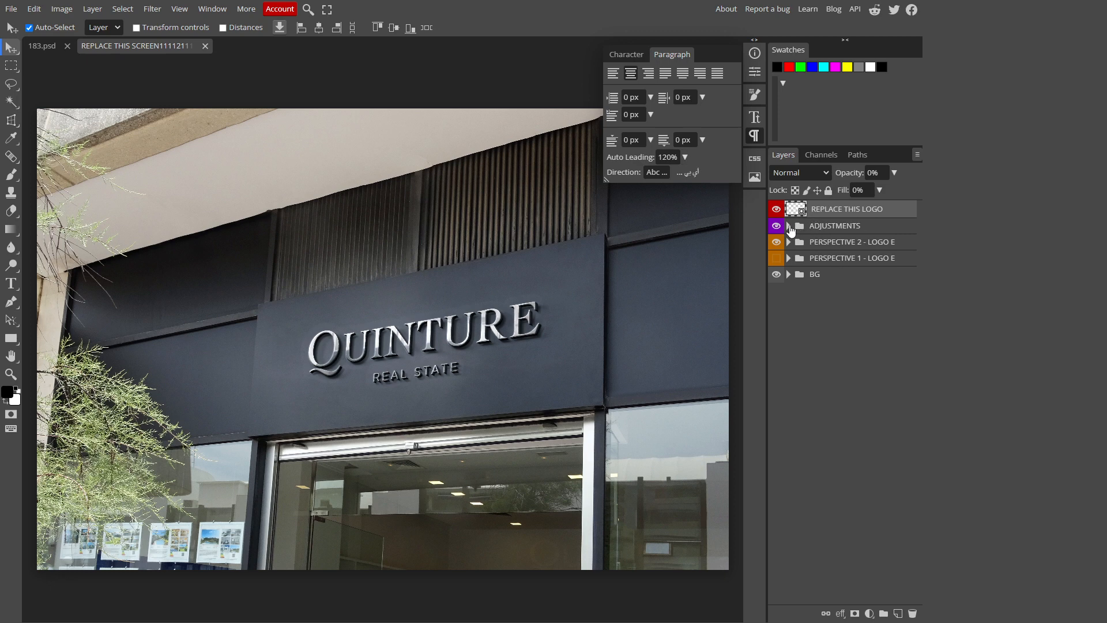
Inspect the ADJUSTMENTS and PERSPECTIVE 2 - LOGO groups inside the nested screen document
{"action": "left_click", "coordinate": [789, 227]}
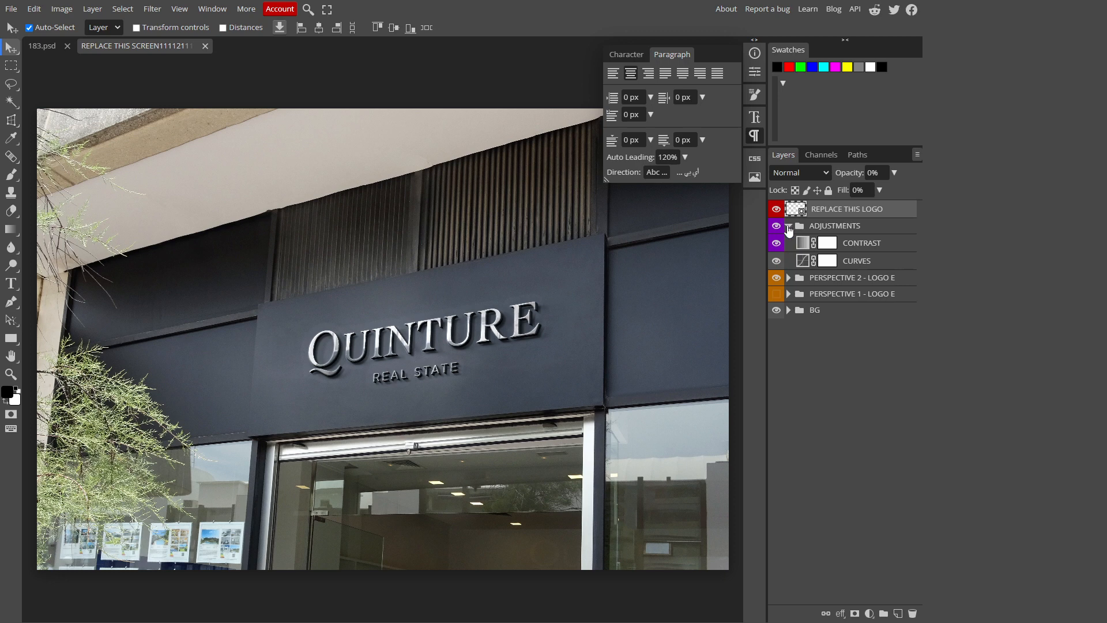
{"action": "left_click", "coordinate": [789, 225]}
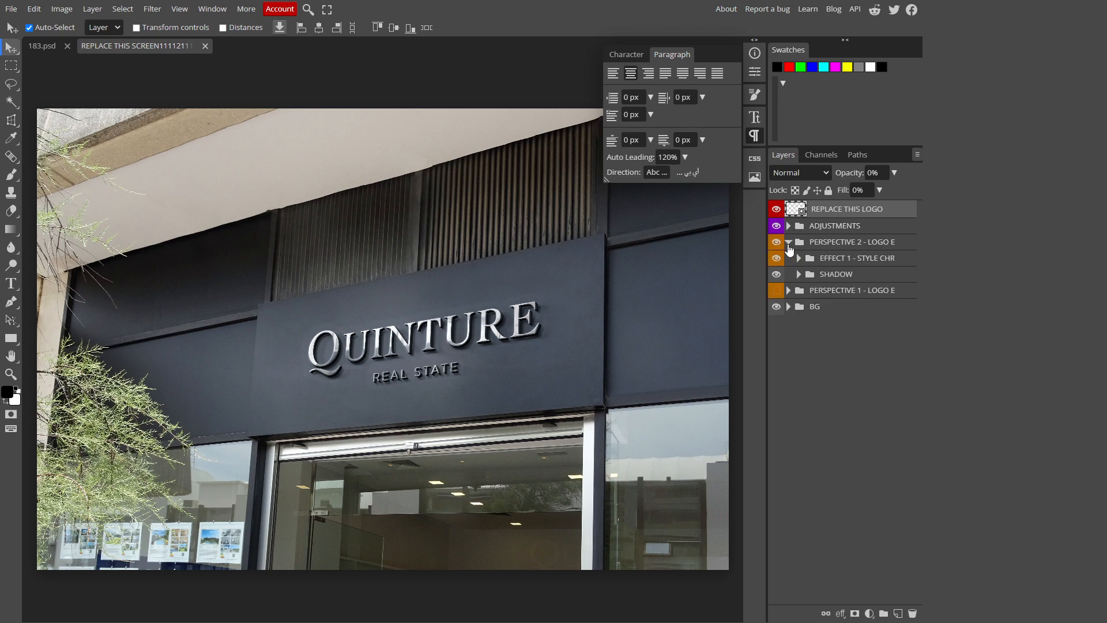
{"action": "left_click", "coordinate": [789, 241]}
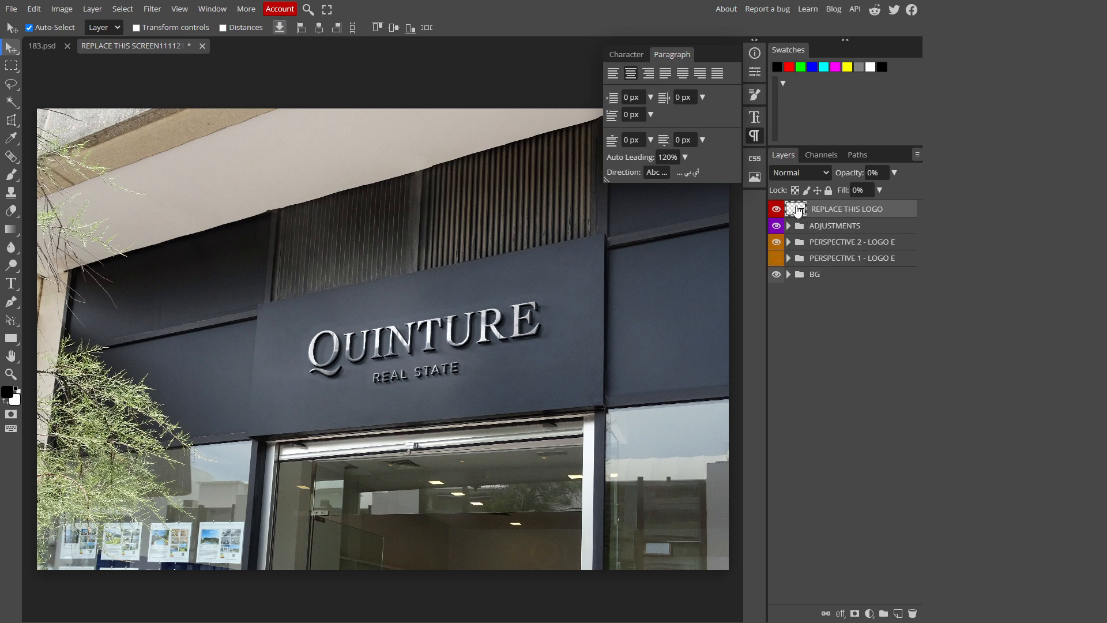
Enter the REPLACE THIS LOGO artwork and delete the original QUINTURE logo layer
{"action": "left_click", "coordinate": [262, 45]}
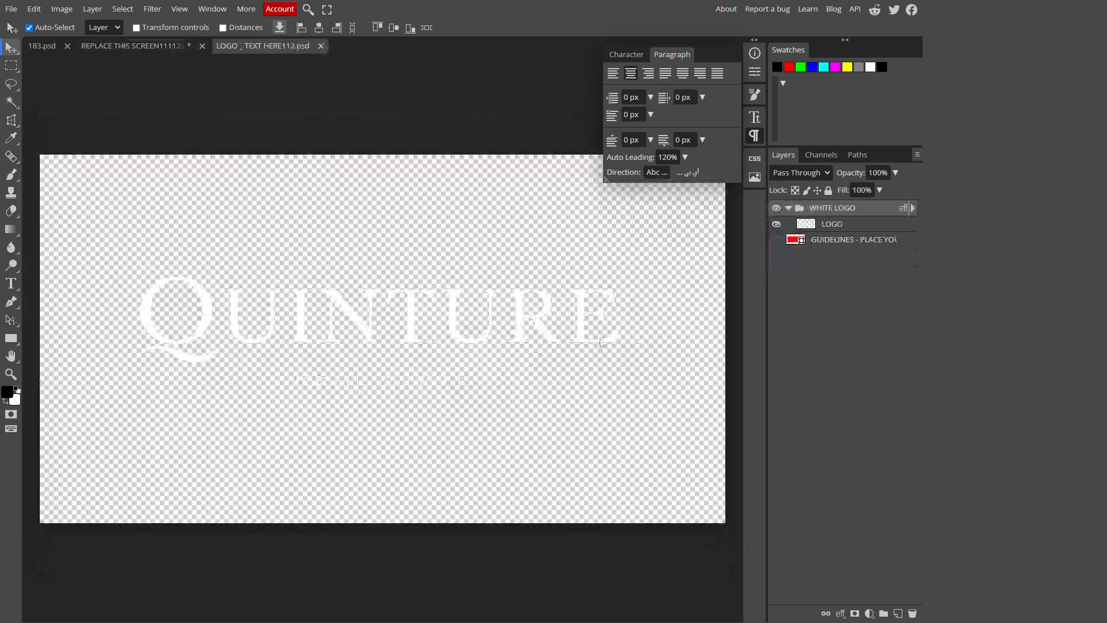
{"action": "left_click", "coordinate": [776, 240]}
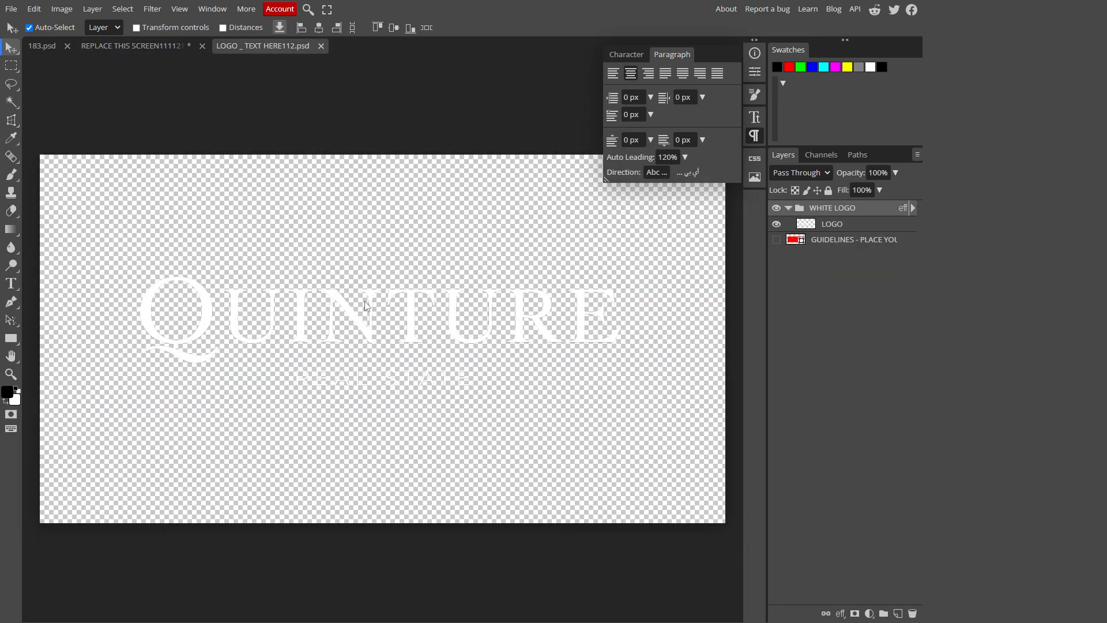
{"action": "mouse_move", "coordinate": [406, 305]}
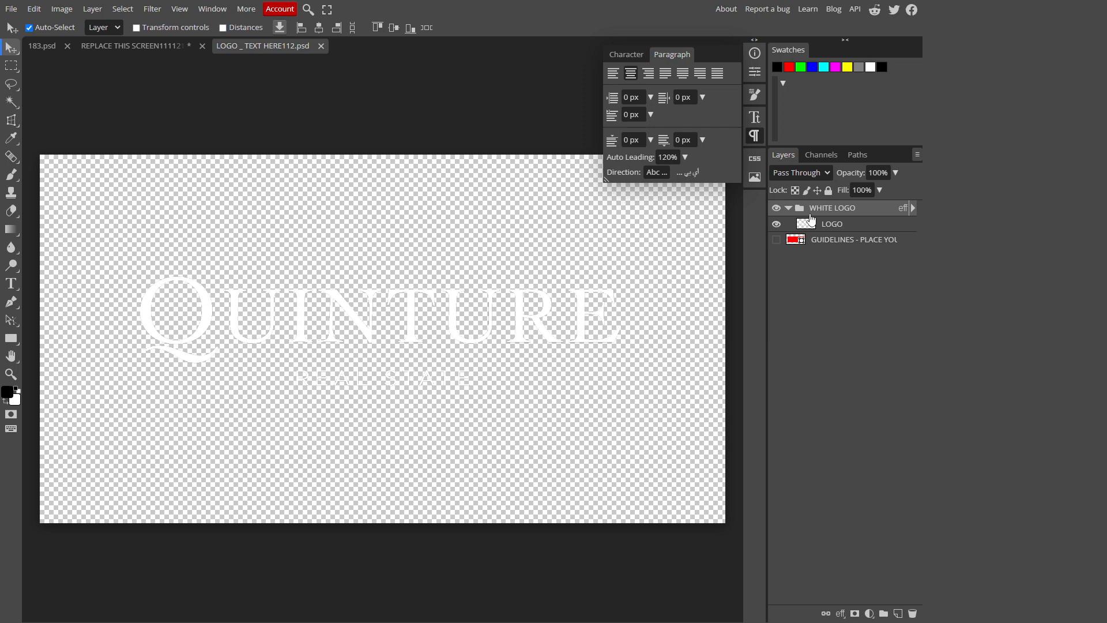
{"action": "left_click", "coordinate": [832, 223]}
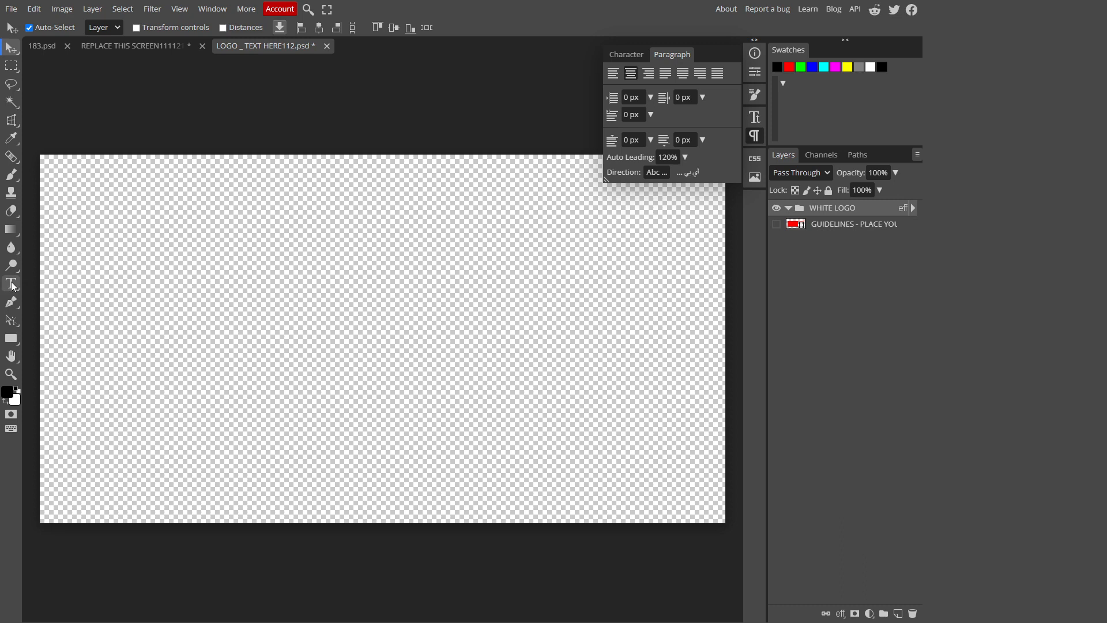
Add white STARTUPOLOGY WORLD text with the Type tool and centre it on the canvas
{"action": "left_click", "coordinate": [12, 285]}
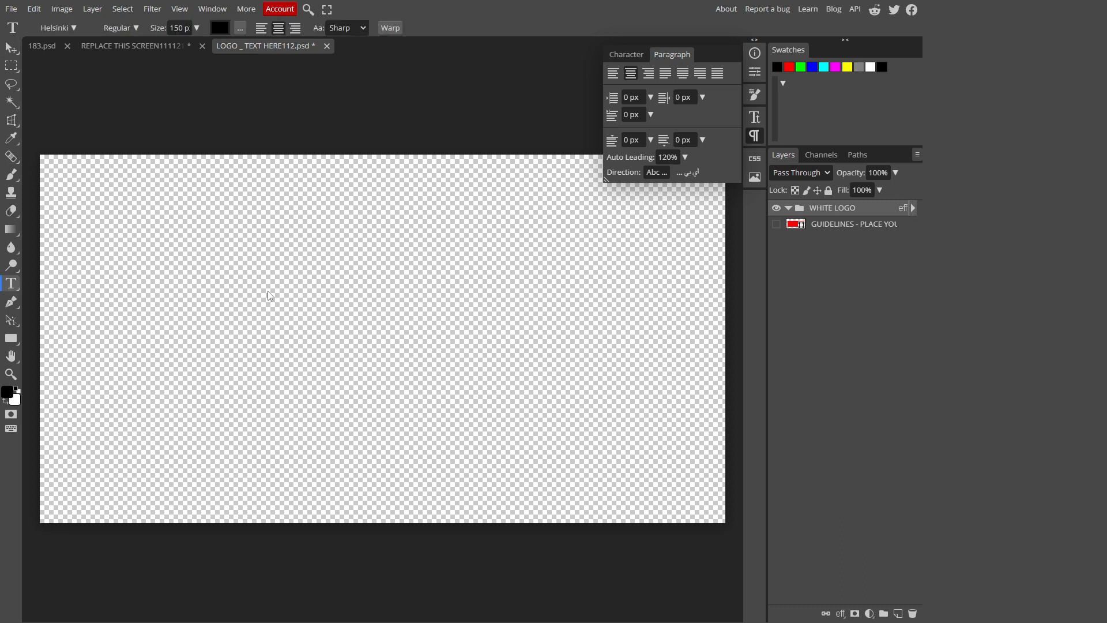
{"action": "type", "text": "STARTUPOLOGY"}
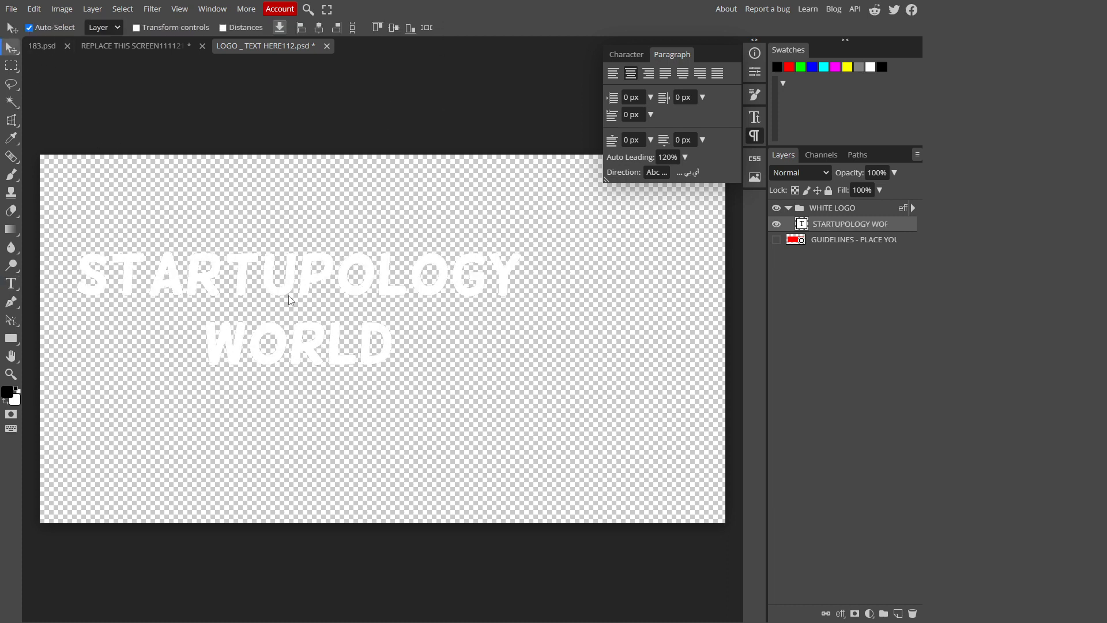
{"action": "left_click_drag", "start_coordinate": [289, 298], "coordinate": [362, 326]}
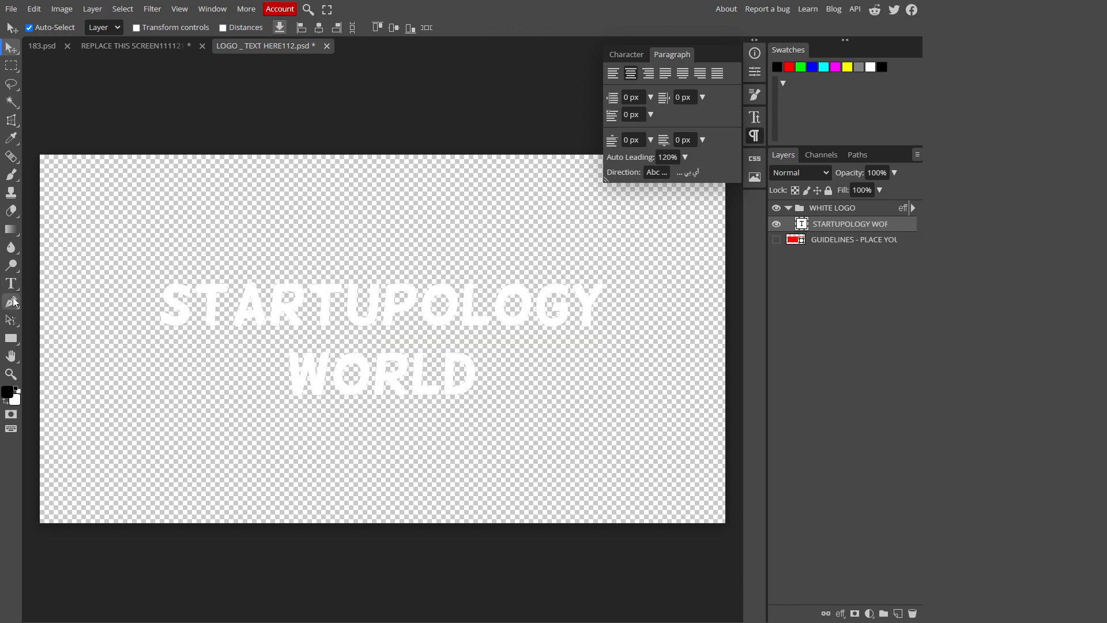
Re-enter the STARTUPOLOGY WORLD text and reach its line-spacing setting in the Character panel
{"action": "left_click", "coordinate": [12, 284]}
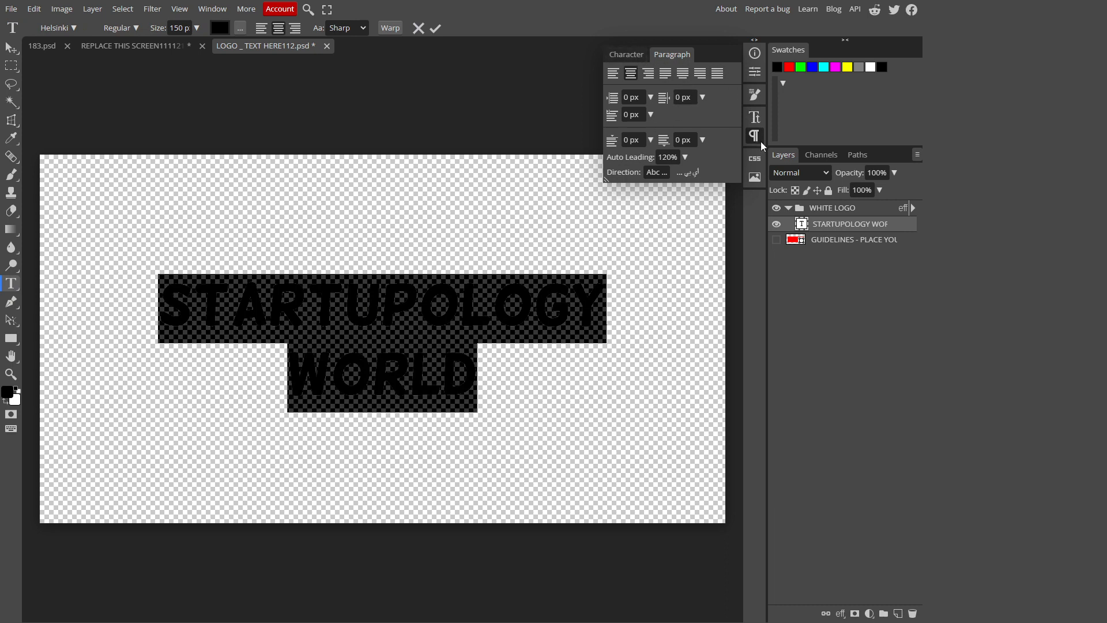
{"action": "left_click", "coordinate": [755, 117]}
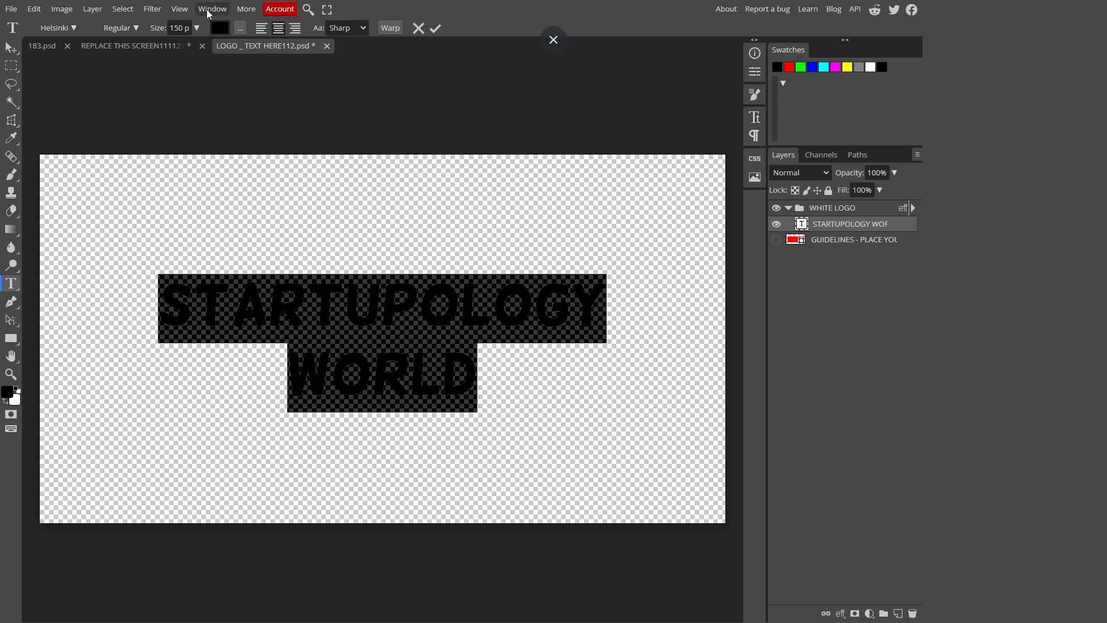
{"action": "left_click", "coordinate": [212, 8]}
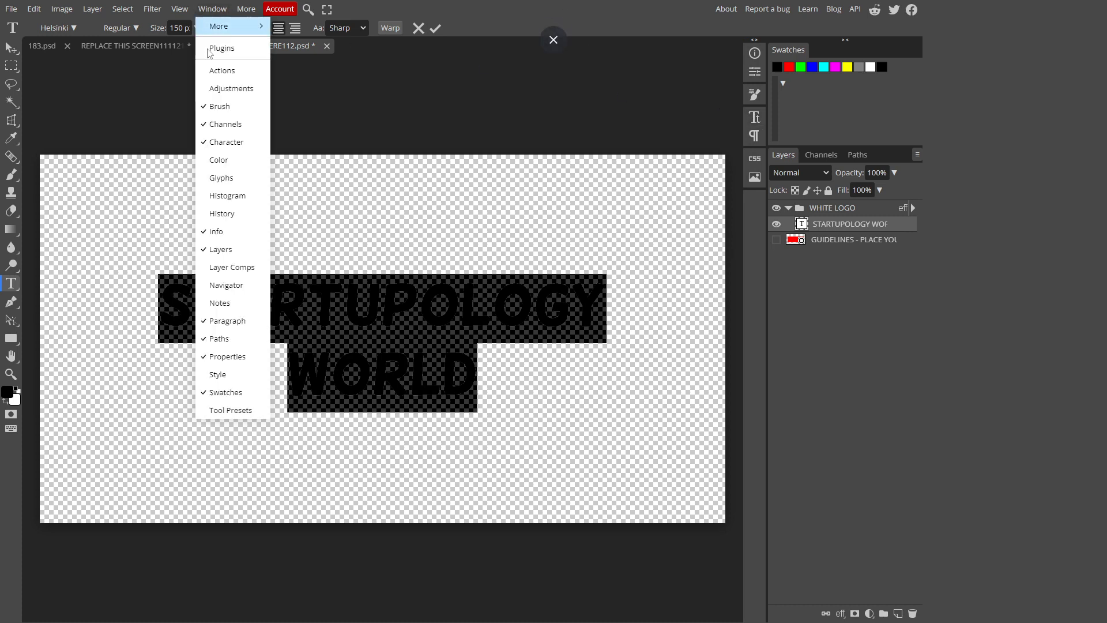
{"action": "mouse_move", "coordinate": [245, 325]}
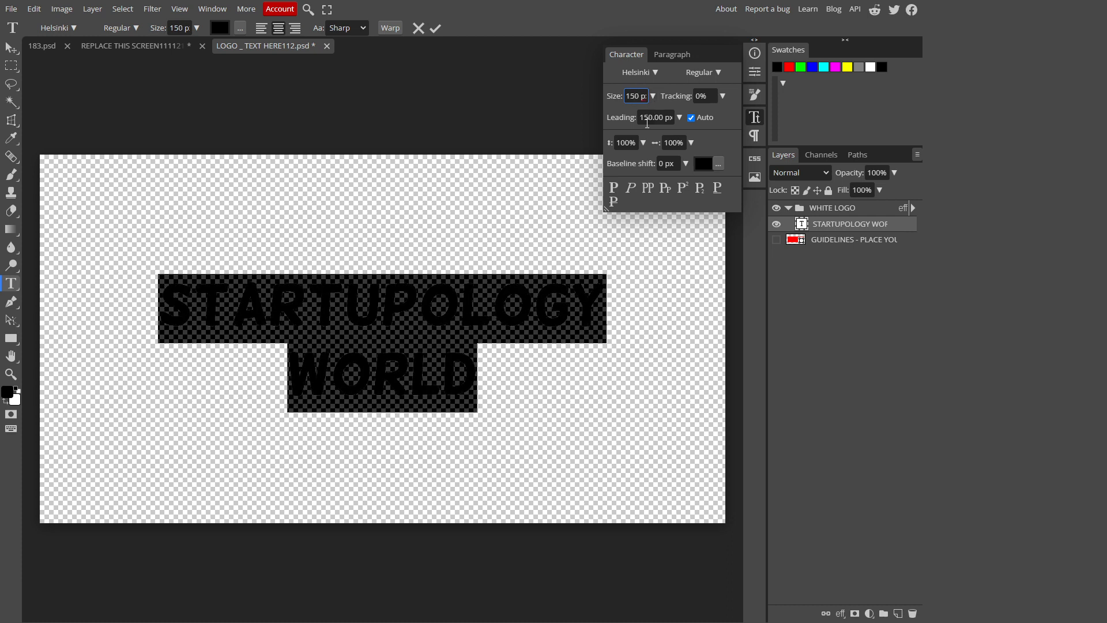
{"action": "left_click", "coordinate": [654, 72]}
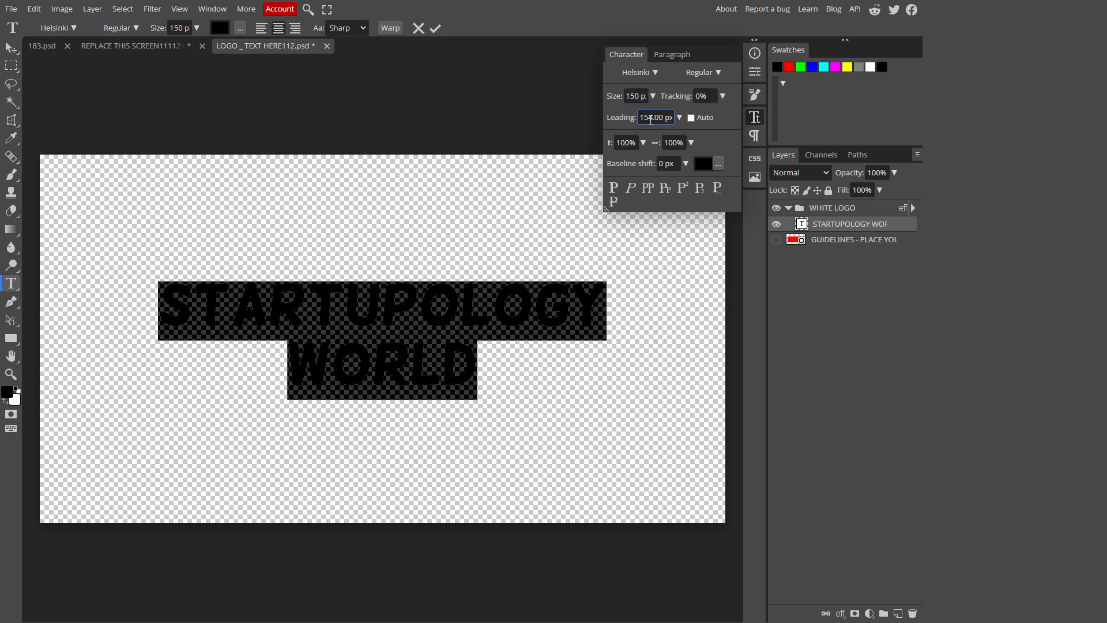
Set leading to Auto, check the Paragraph settings and commit the text edit
{"action": "left_click", "coordinate": [691, 118]}
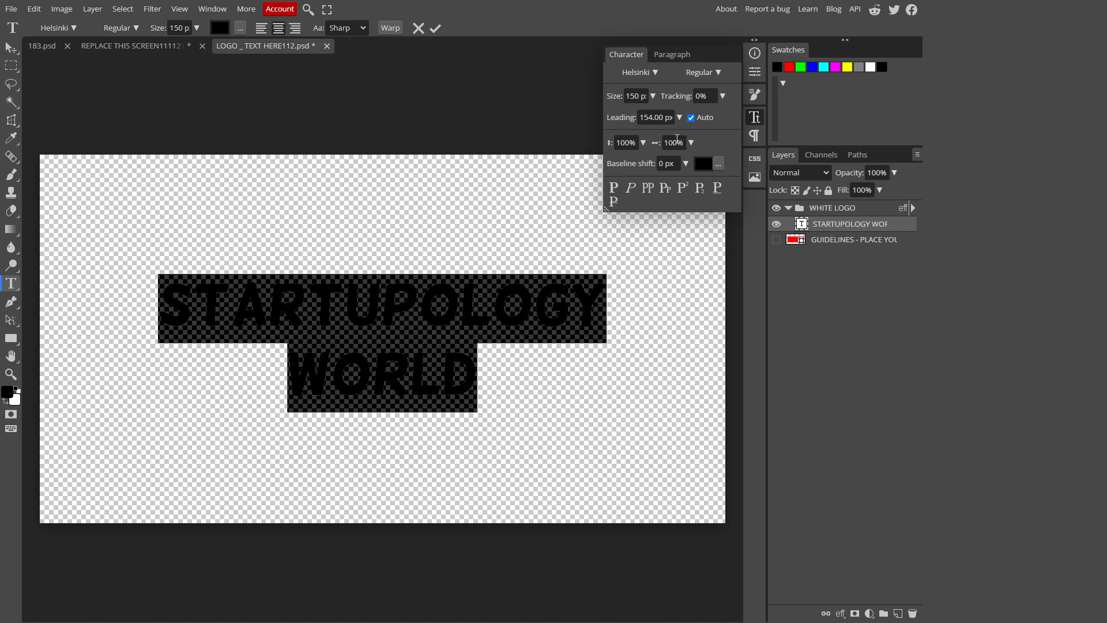
{"action": "left_click", "coordinate": [671, 54]}
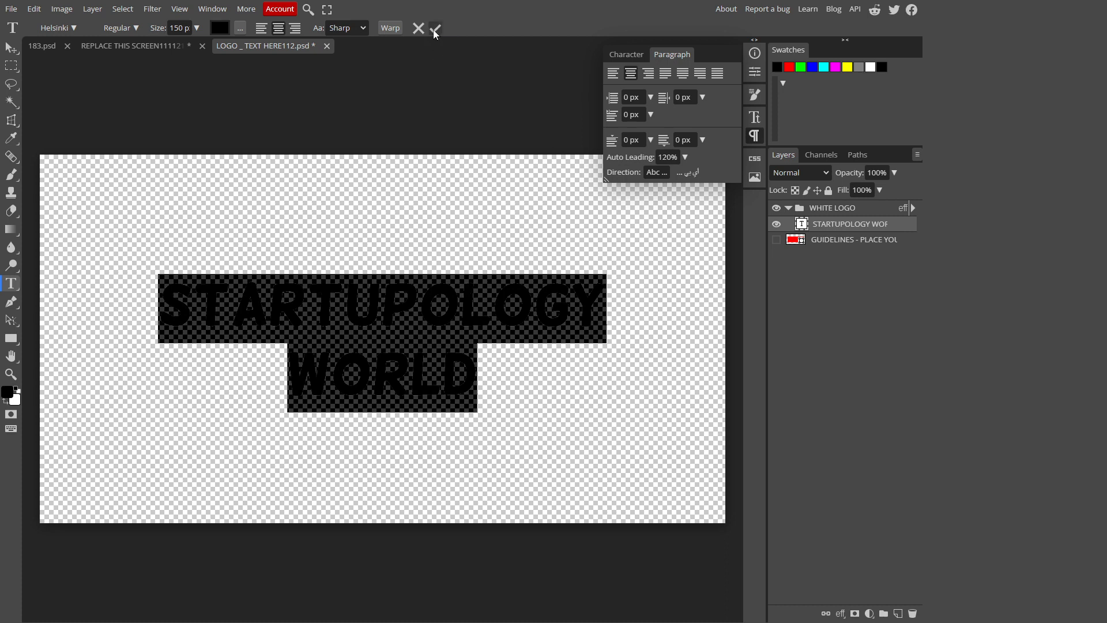
{"action": "left_click", "coordinate": [435, 27]}
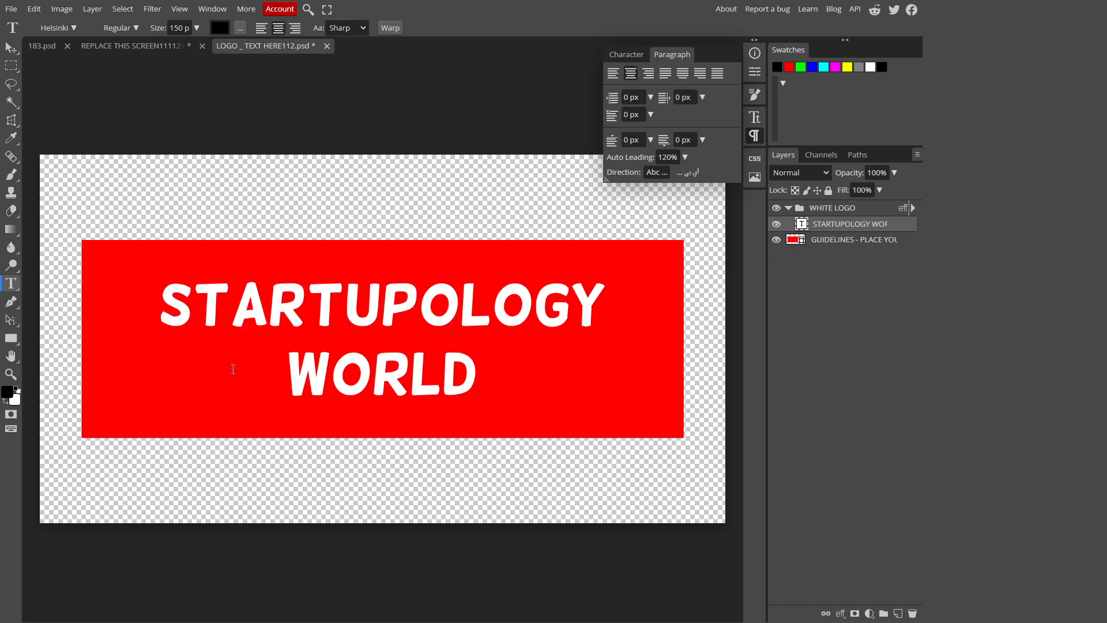
{"action": "mouse_move", "coordinate": [350, 379]}
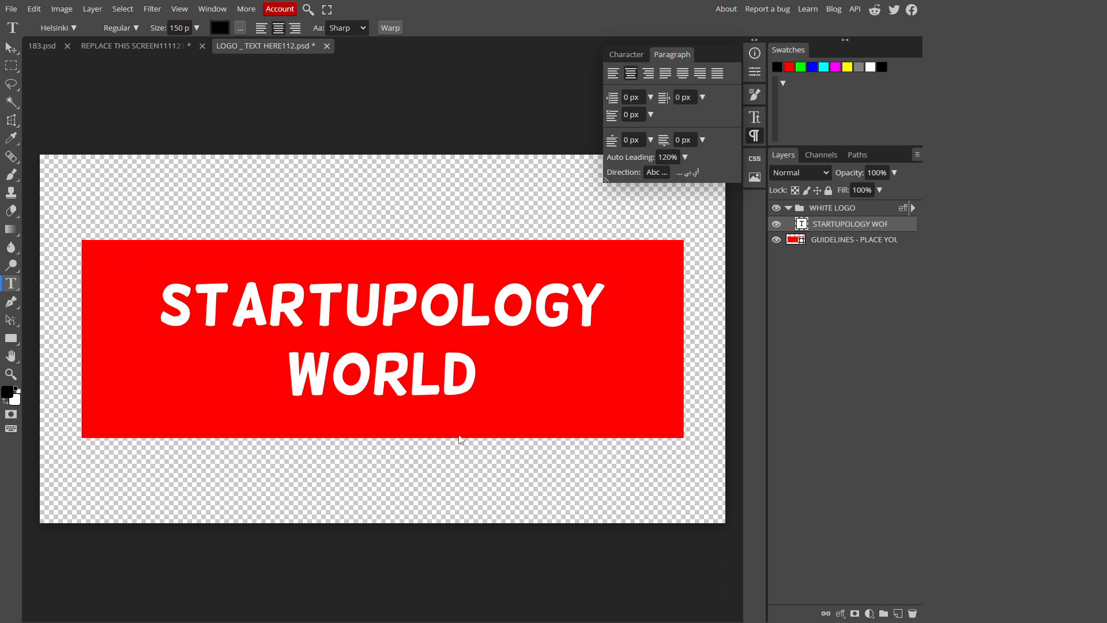
{"action": "mouse_move", "coordinate": [454, 438]}
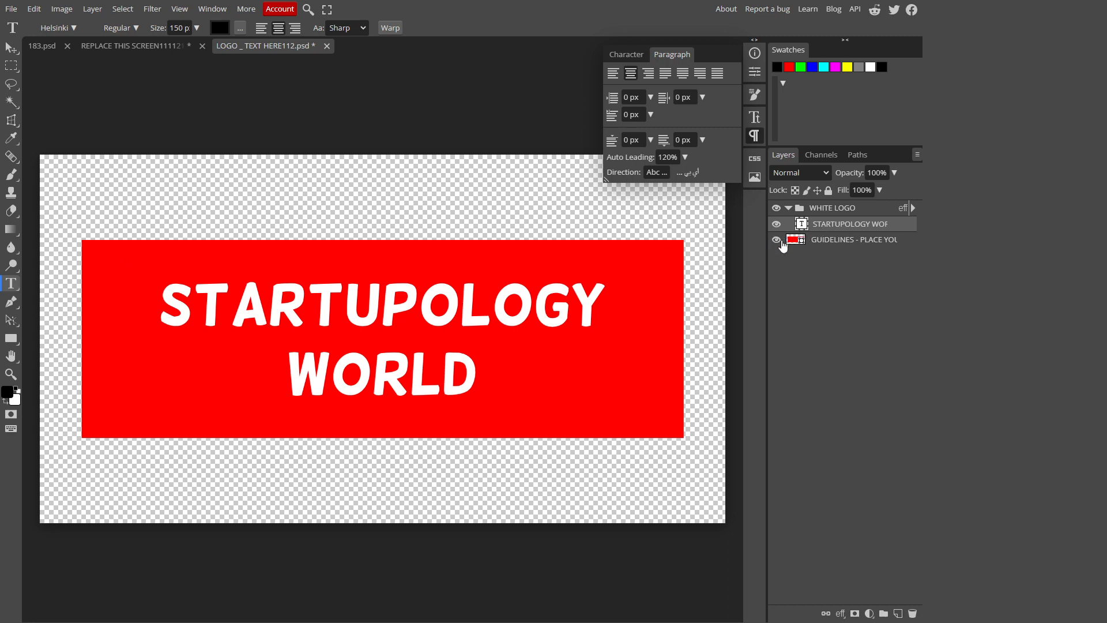
{"action": "left_click", "coordinate": [777, 239]}
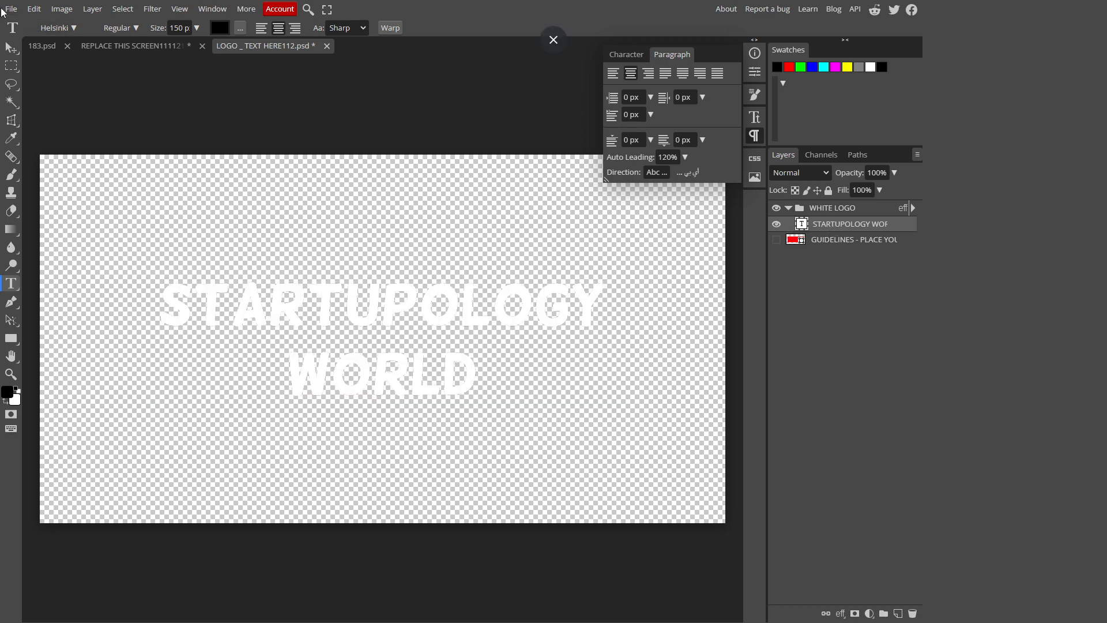
Save the logo smart object and close the LOGO _ TEXT HERE112.psd document
{"action": "left_click", "coordinate": [10, 8]}
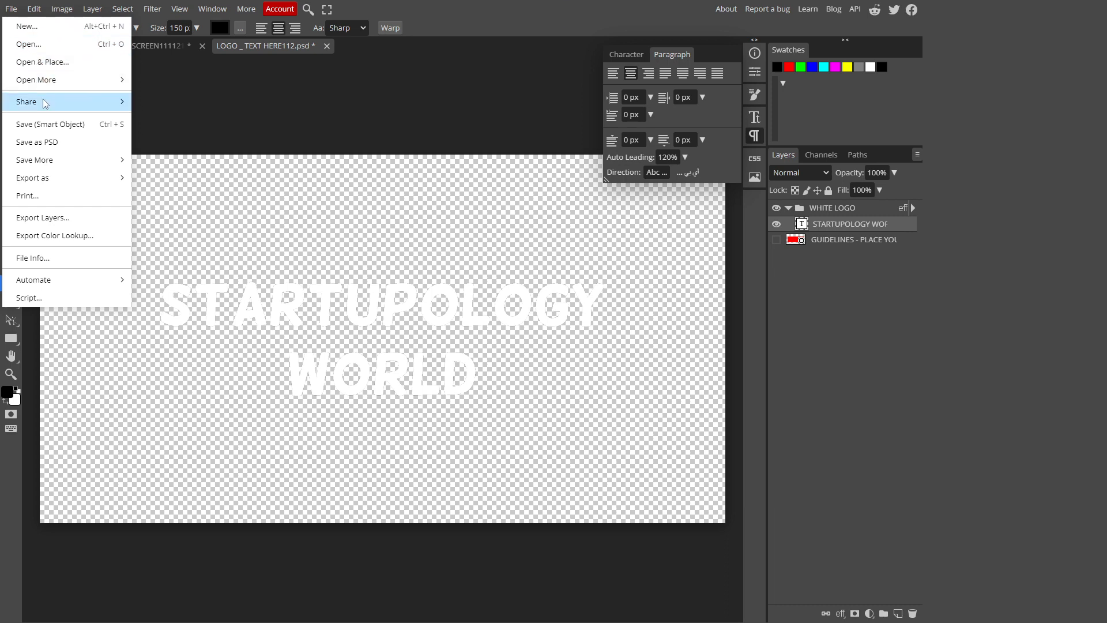
{"action": "mouse_move", "coordinate": [50, 124]}
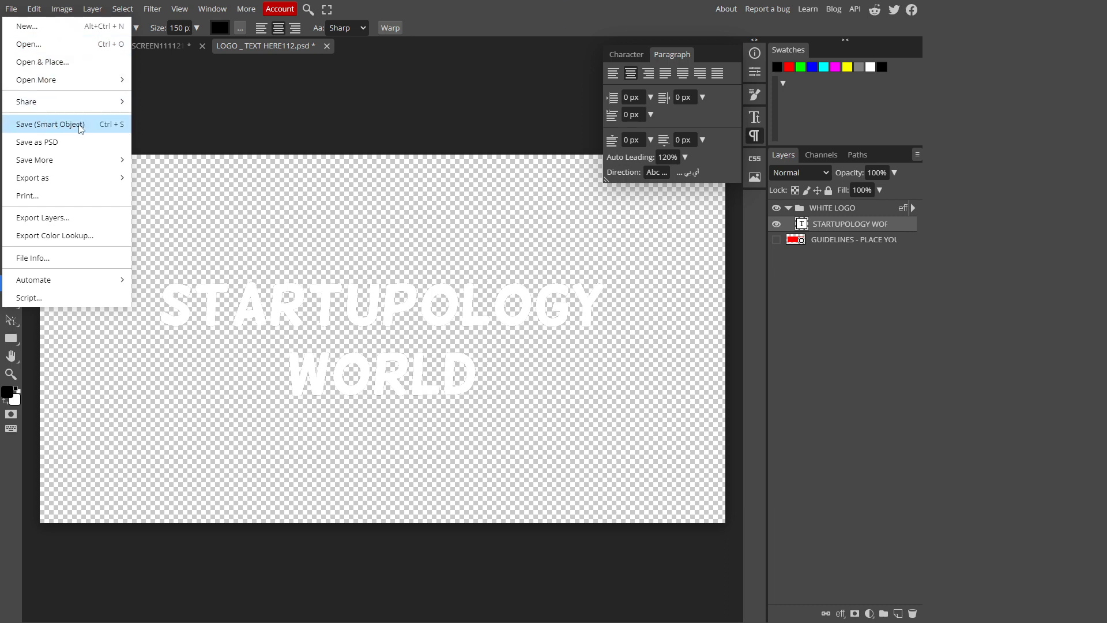
{"action": "left_click", "coordinate": [50, 124]}
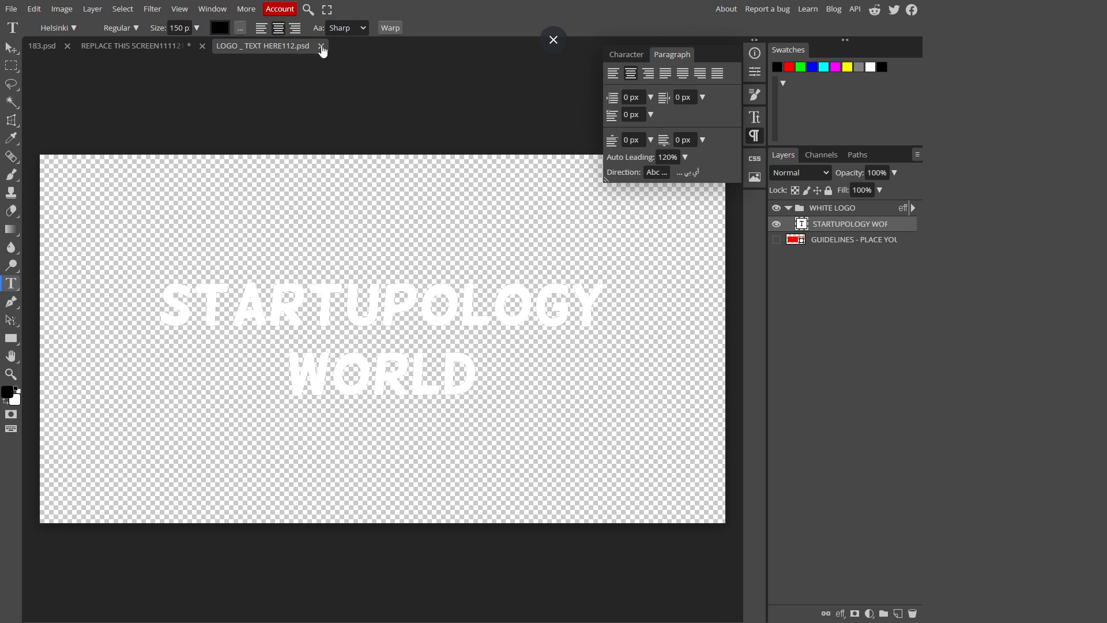
{"action": "left_click", "coordinate": [323, 46]}
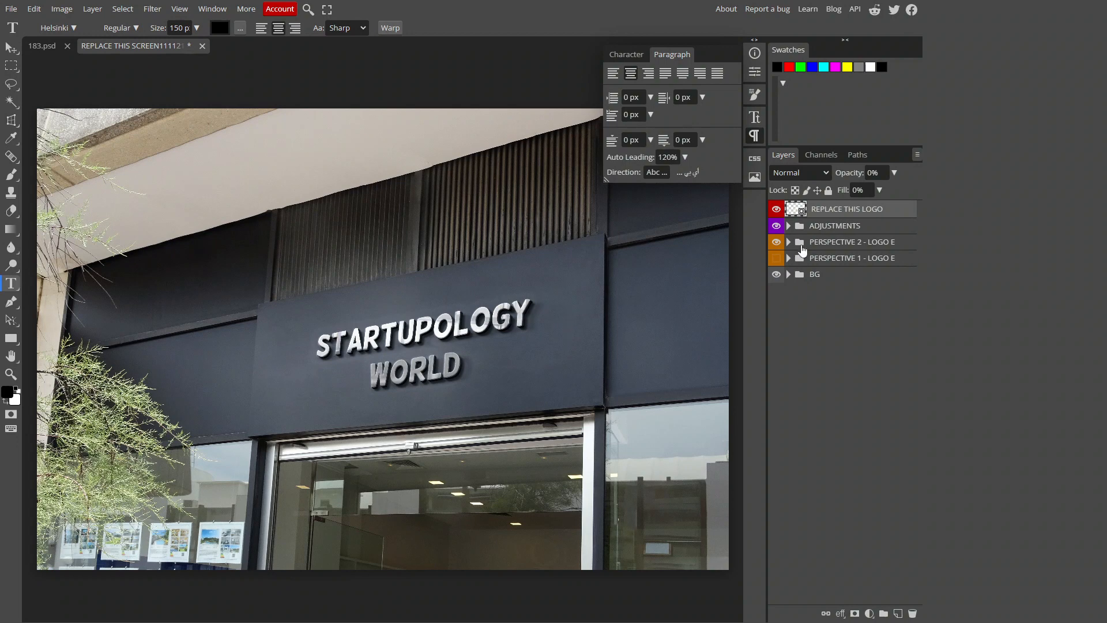
Toggle PERSPECTIVE 2 visibility to compare, then expand the ADJUSTMENTS group
{"action": "left_click", "coordinate": [776, 241]}
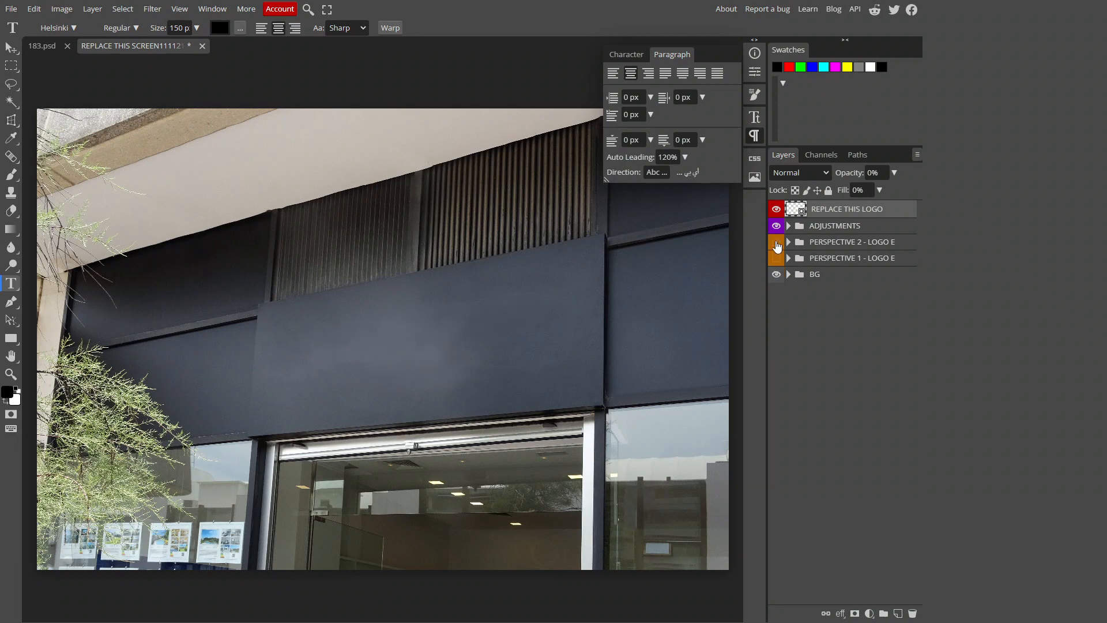
{"action": "left_click", "coordinate": [776, 257]}
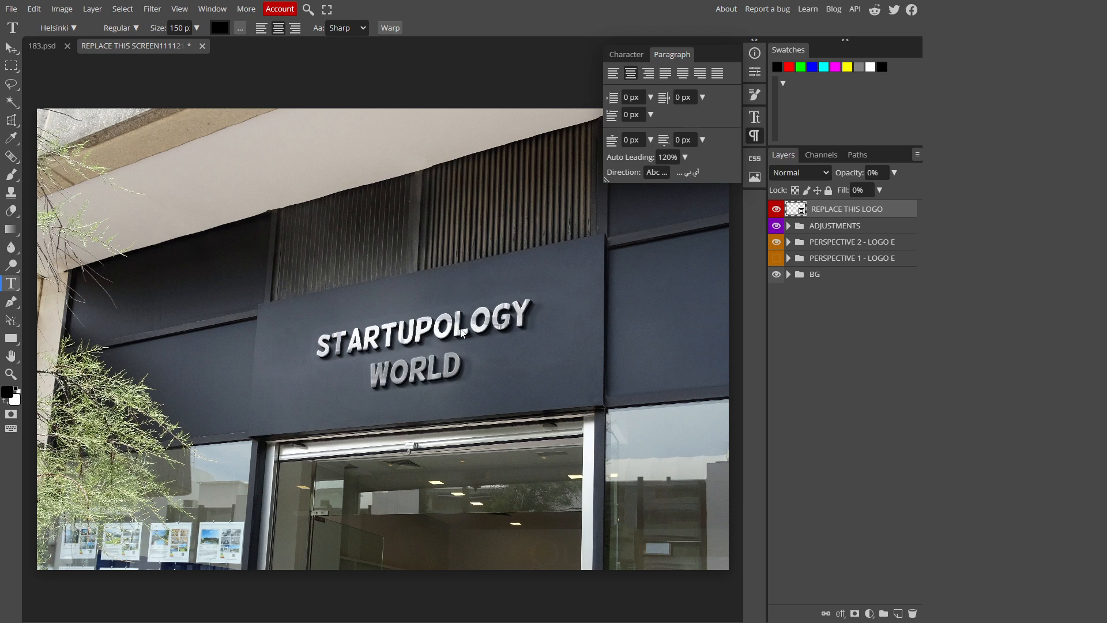
{"action": "mouse_move", "coordinate": [788, 231]}
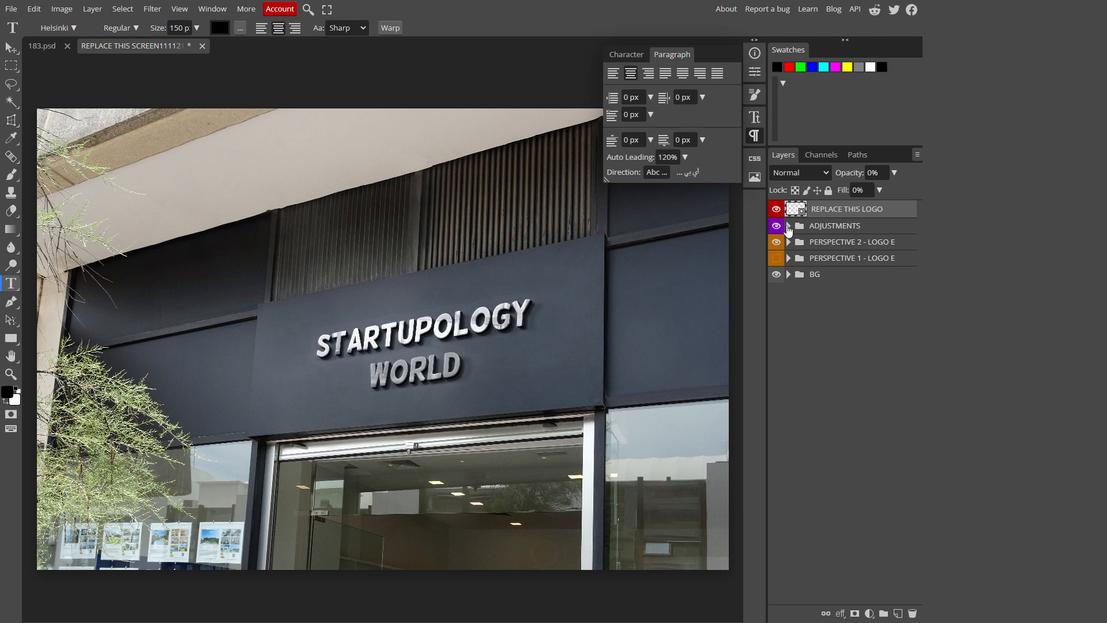
{"action": "left_click", "coordinate": [789, 226]}
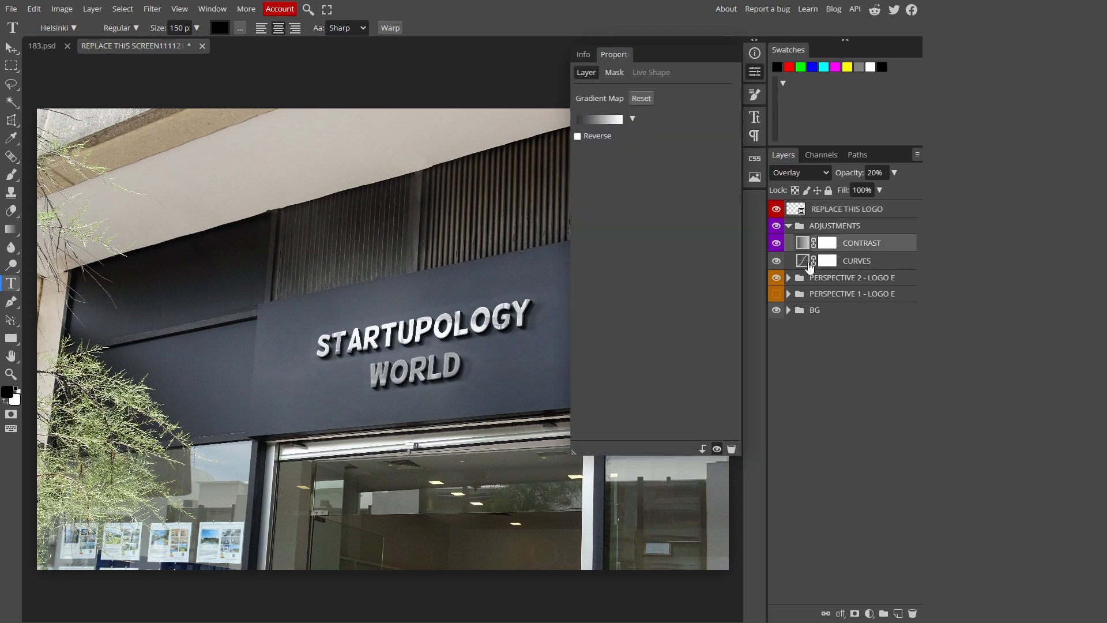
{"action": "left_click", "coordinate": [857, 260]}
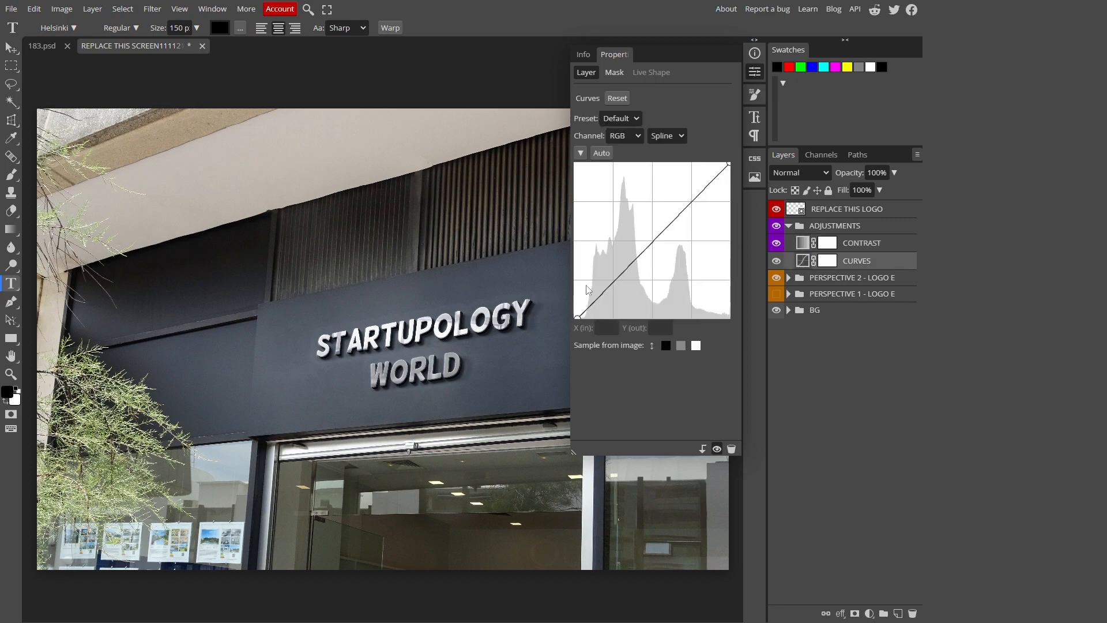
{"action": "left_click_drag", "start_coordinate": [586, 289], "coordinate": [618, 304]}
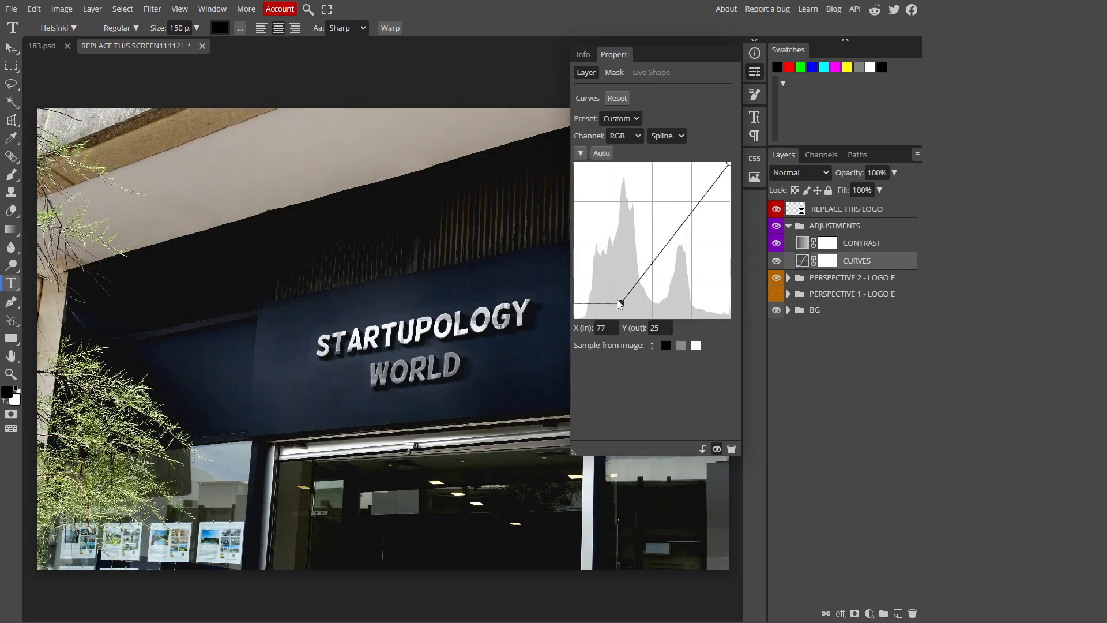
{"action": "left_click_drag", "start_coordinate": [618, 303], "coordinate": [577, 316]}
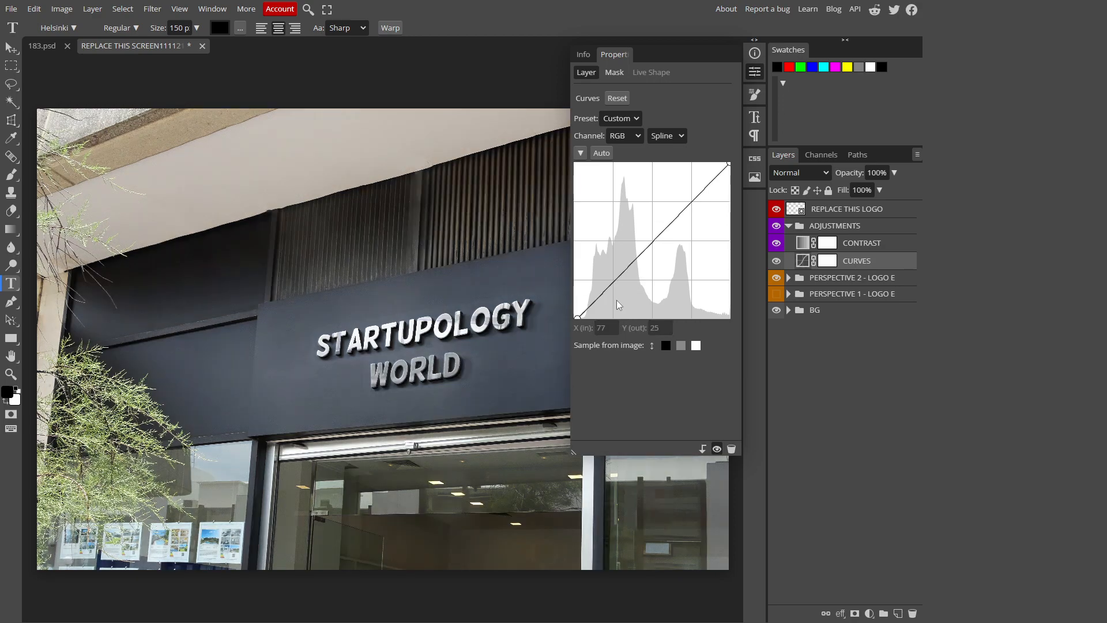
{"action": "mouse_move", "coordinate": [712, 87]}
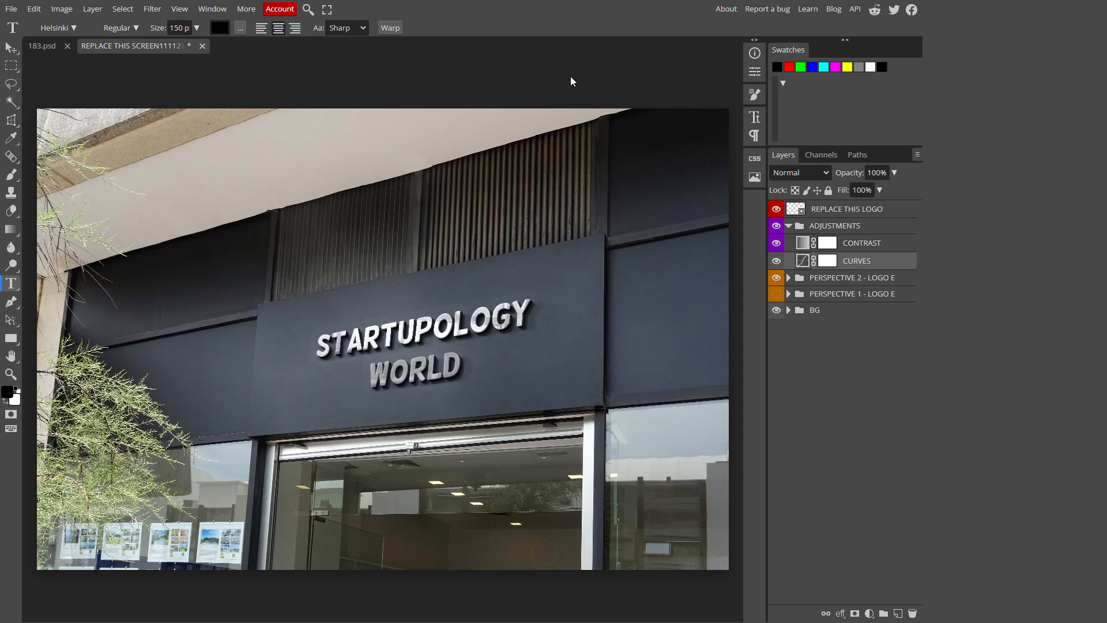
{"action": "mouse_move", "coordinate": [387, 318]}
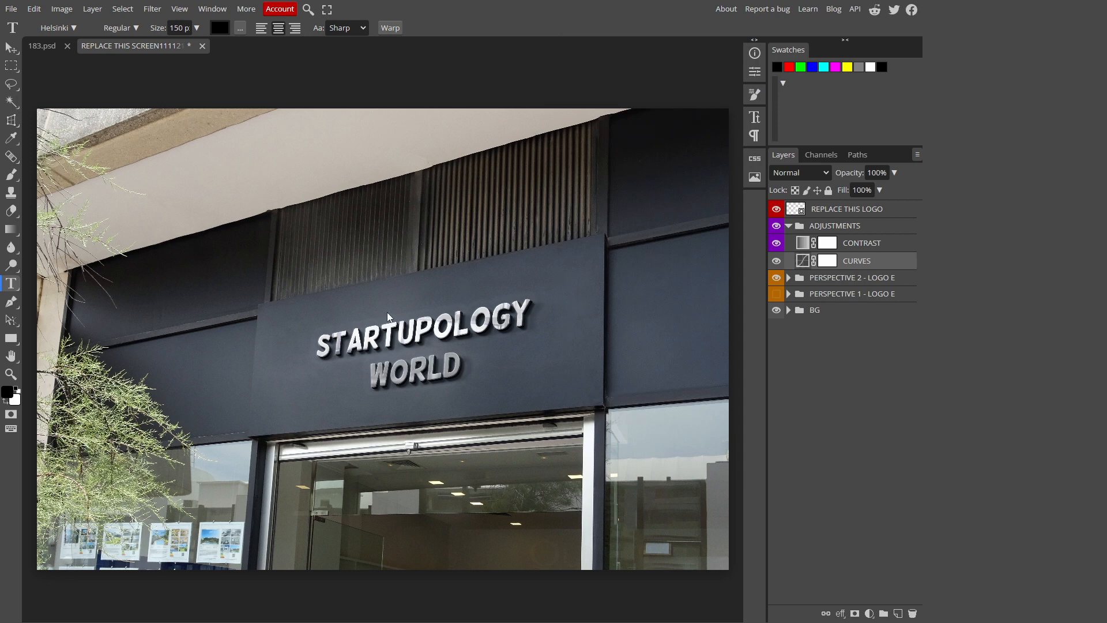
Start a PNG export of the 3600×2400 mockup and browse the Format list
{"action": "left_click", "coordinate": [11, 9]}
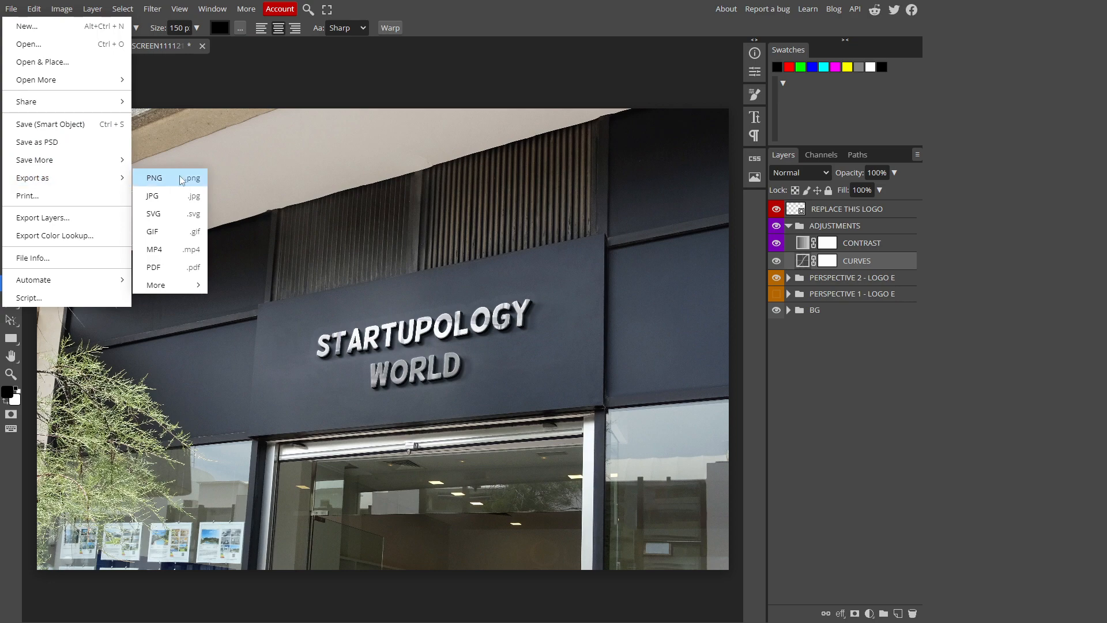
{"action": "left_click", "coordinate": [153, 178]}
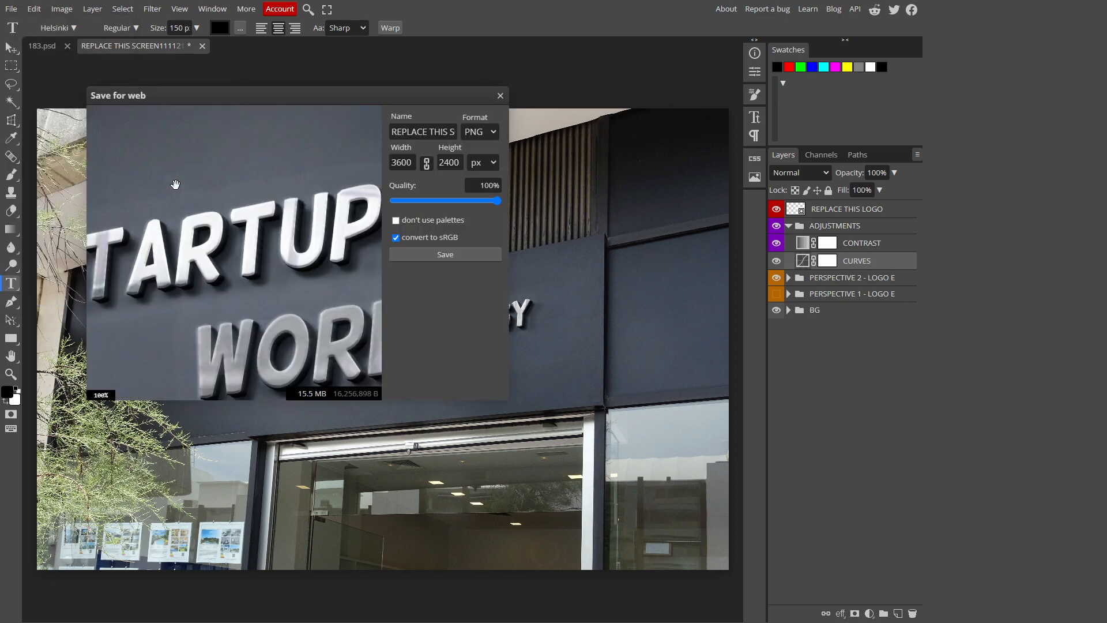
{"action": "left_click", "coordinate": [449, 162]}
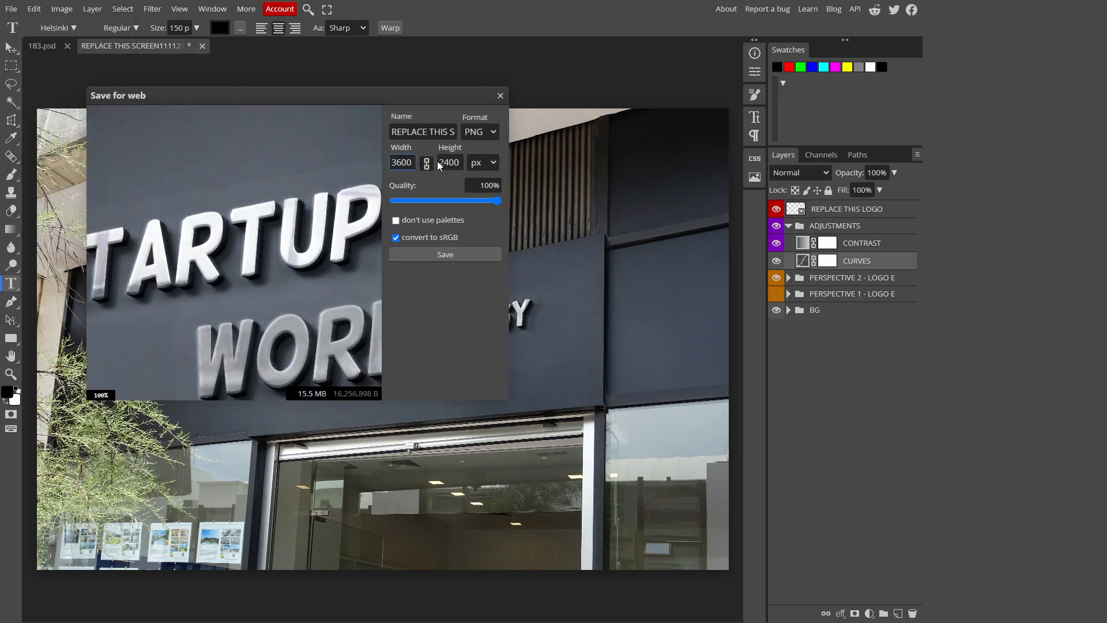
{"action": "left_click", "coordinate": [480, 132]}
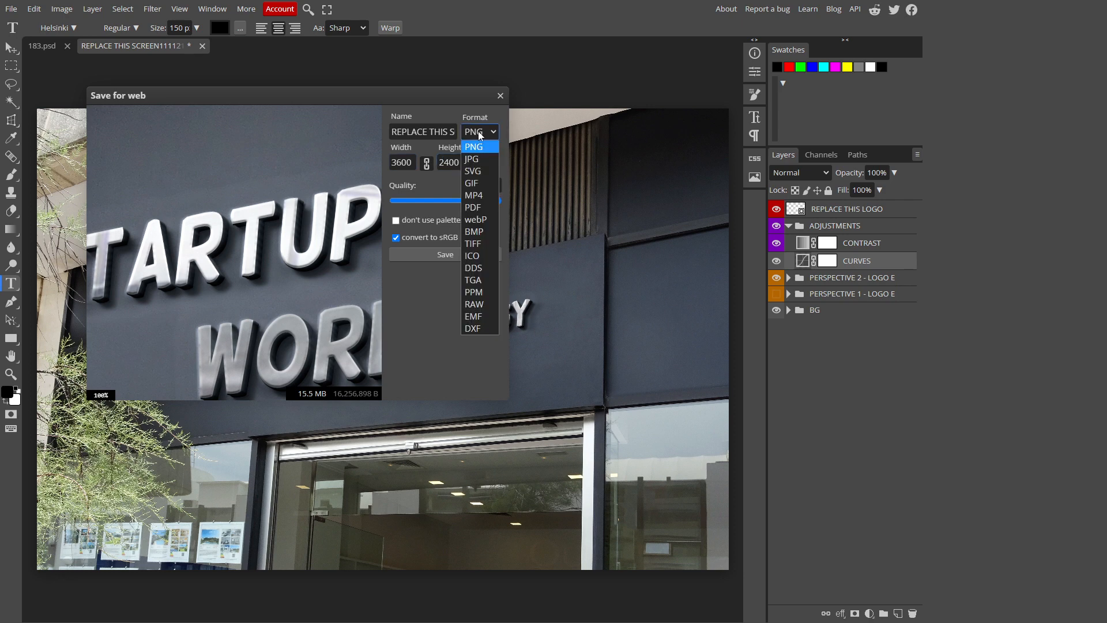